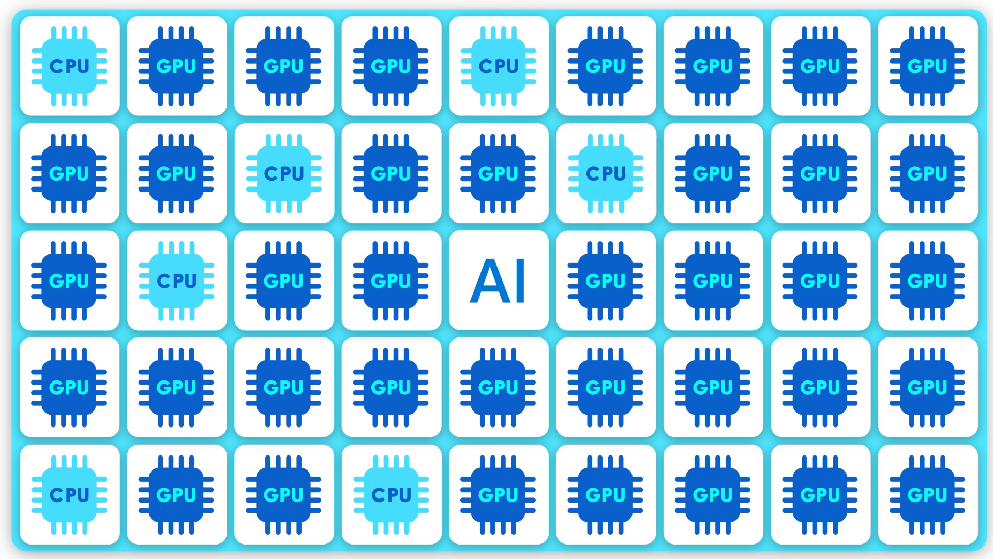
click(822, 387)
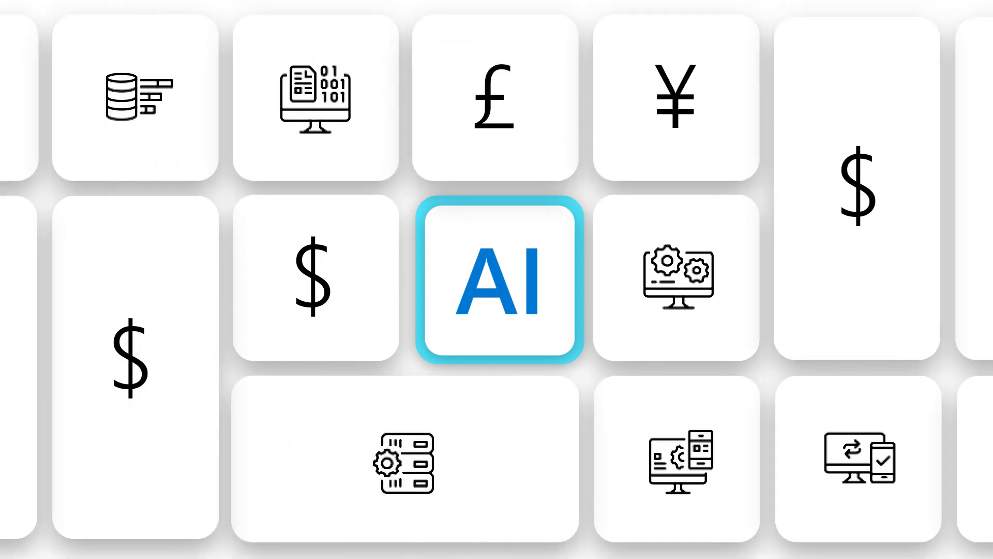
click(497, 285)
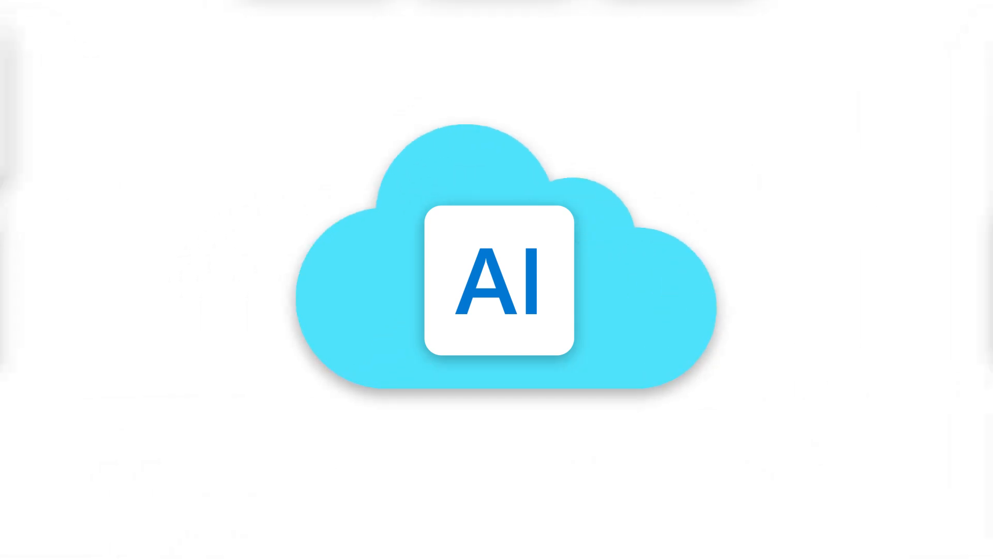